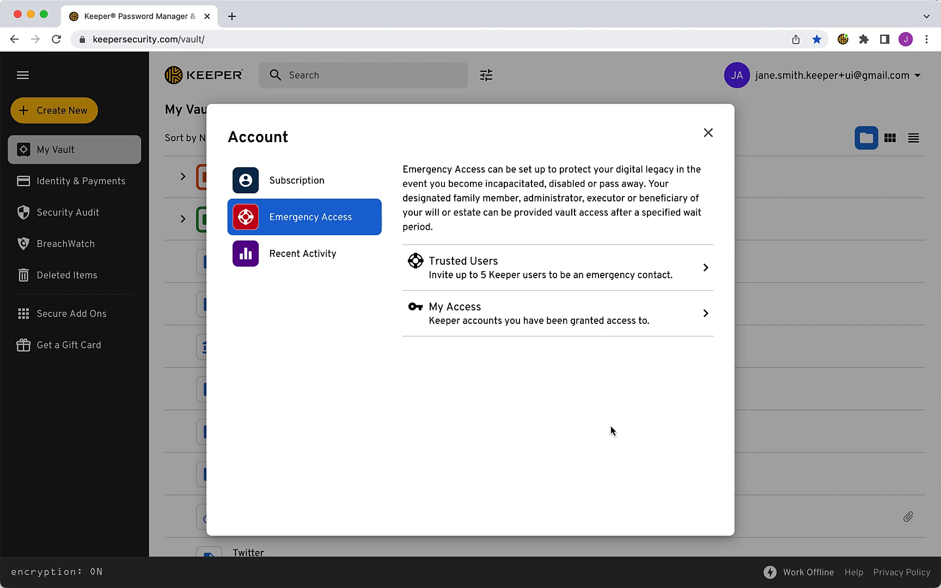
# Step: Reach the Emergency Access trusted users list in Account settings
pyautogui.click(707, 132)
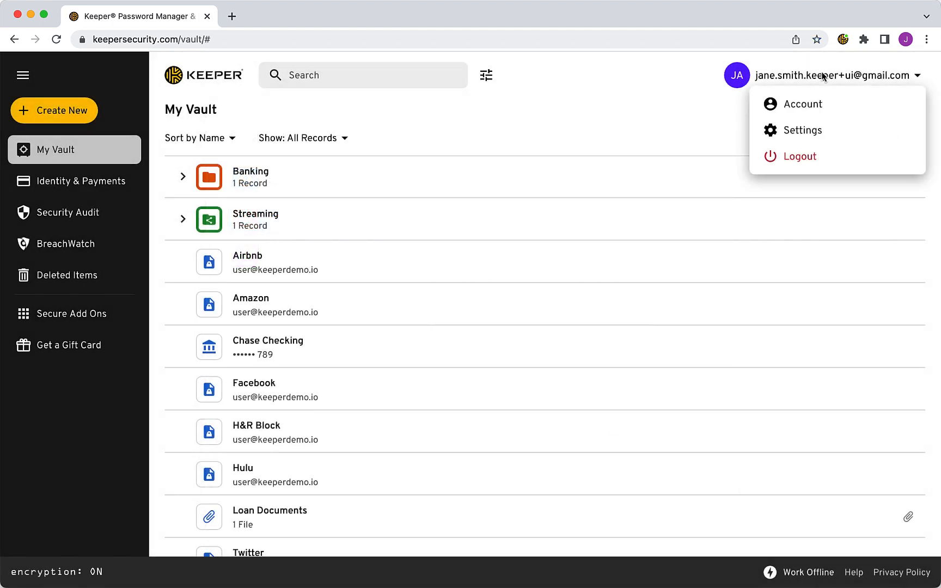
pyautogui.click(803, 104)
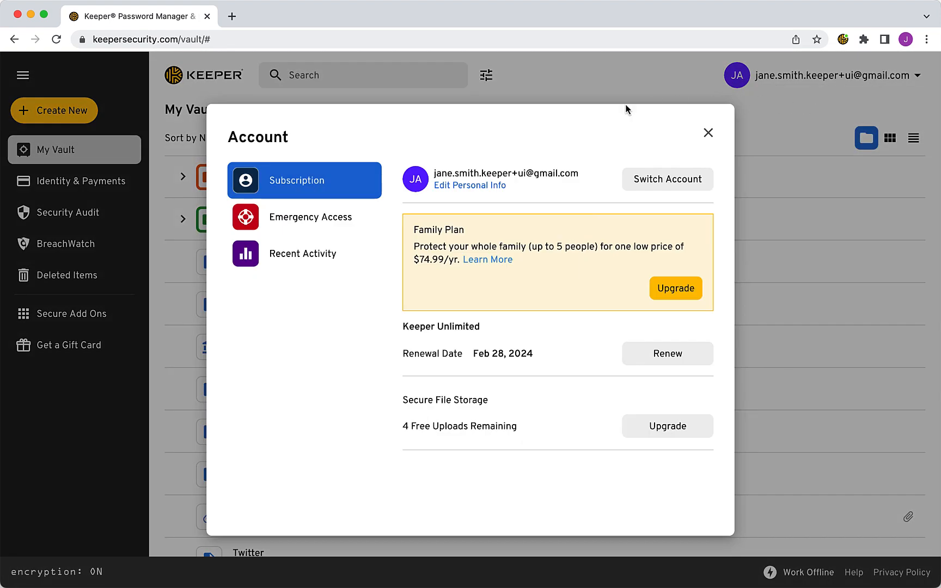
pyautogui.click(304, 216)
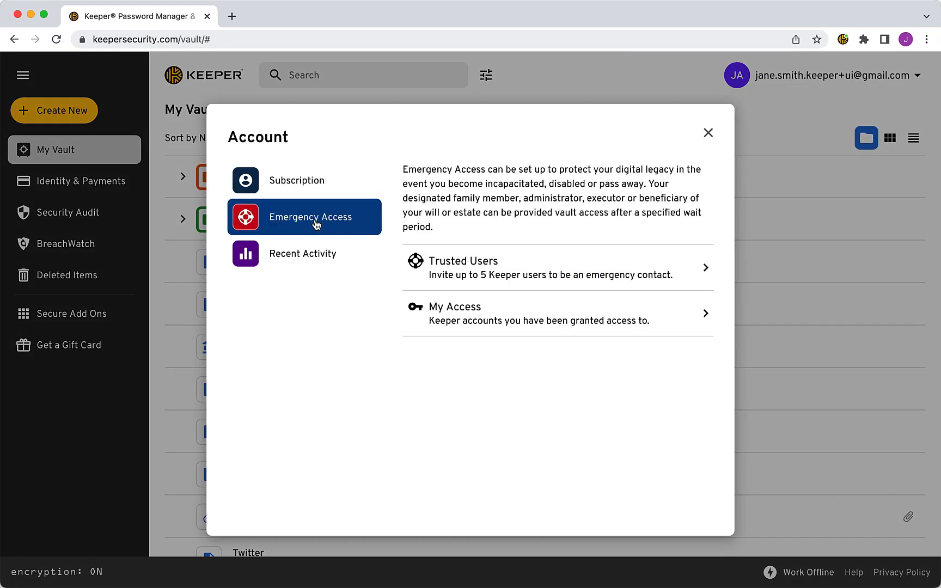
pyautogui.click(462, 267)
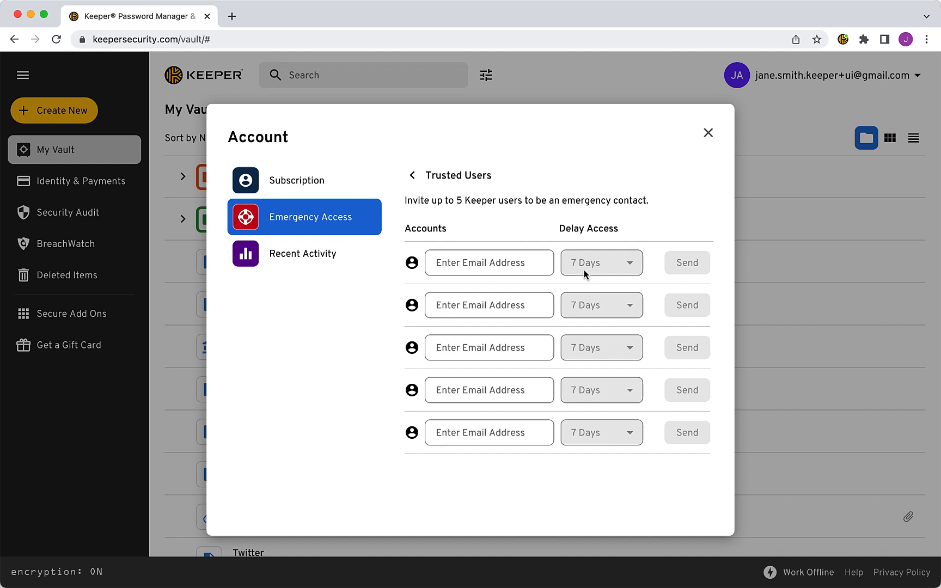
# Step: Enter the trusted contact's email with No Delay access and send the request
pyautogui.click(488, 263)
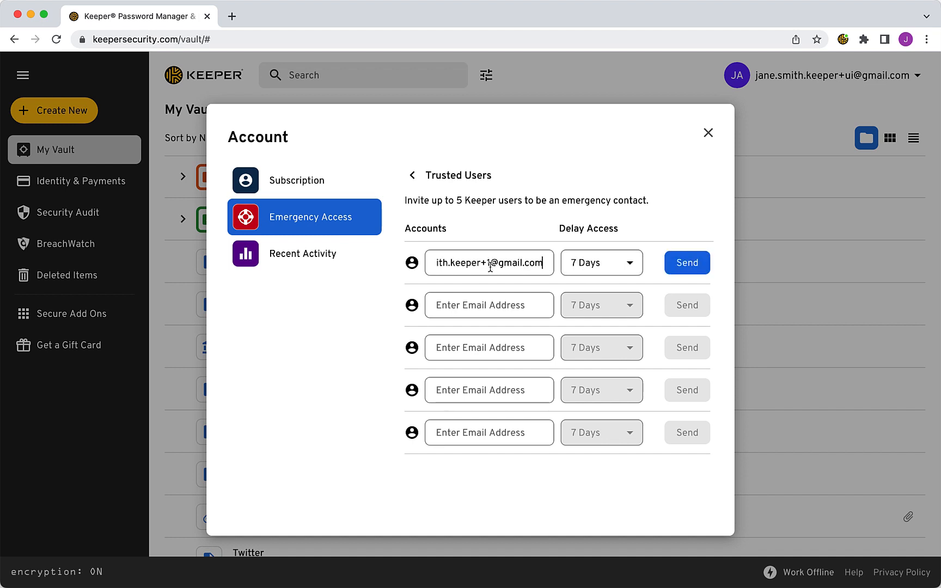
pyautogui.click(601, 262)
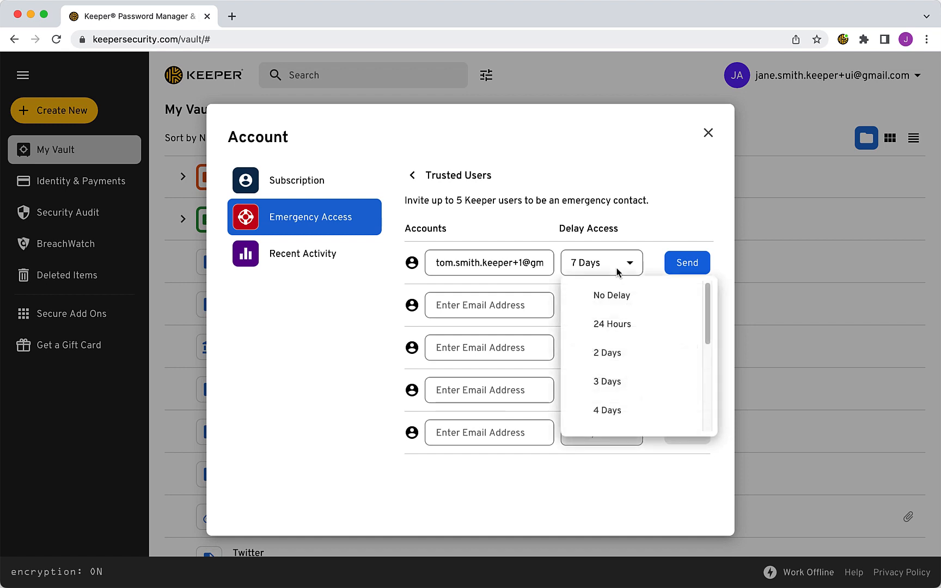
pyautogui.click(612, 294)
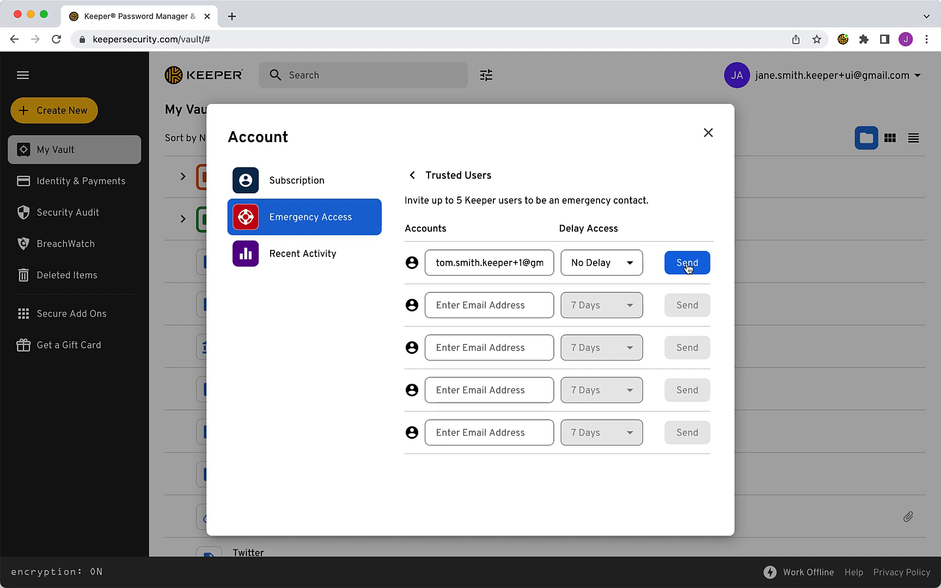
pyautogui.click(686, 264)
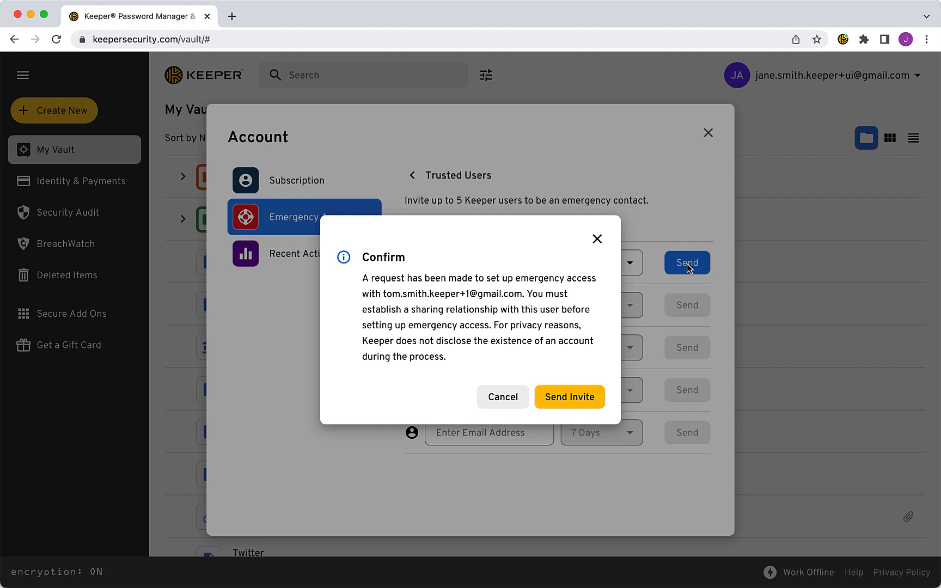
pyautogui.moveTo(594, 371)
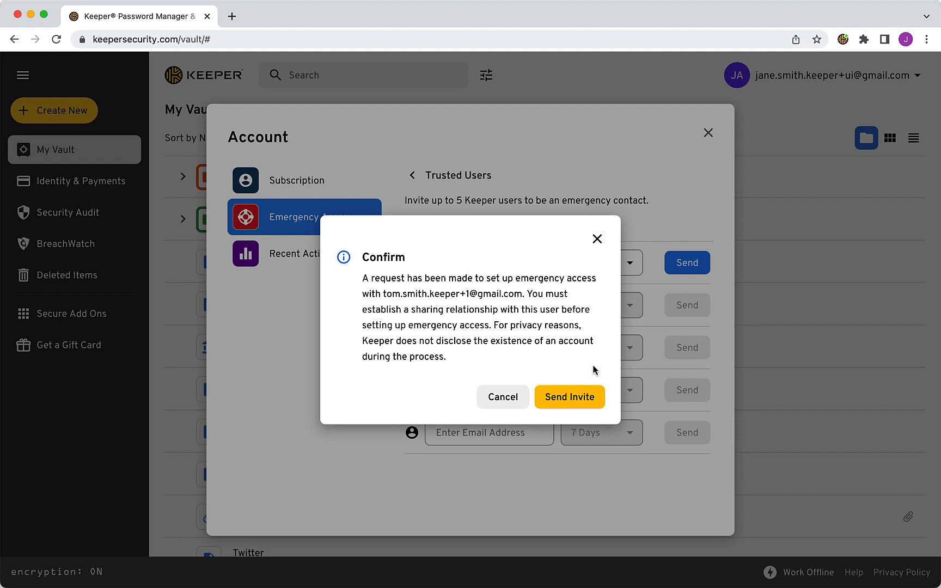
# Step: Confirm the no-delay emergency access invitation with Send Invite
pyautogui.click(569, 397)
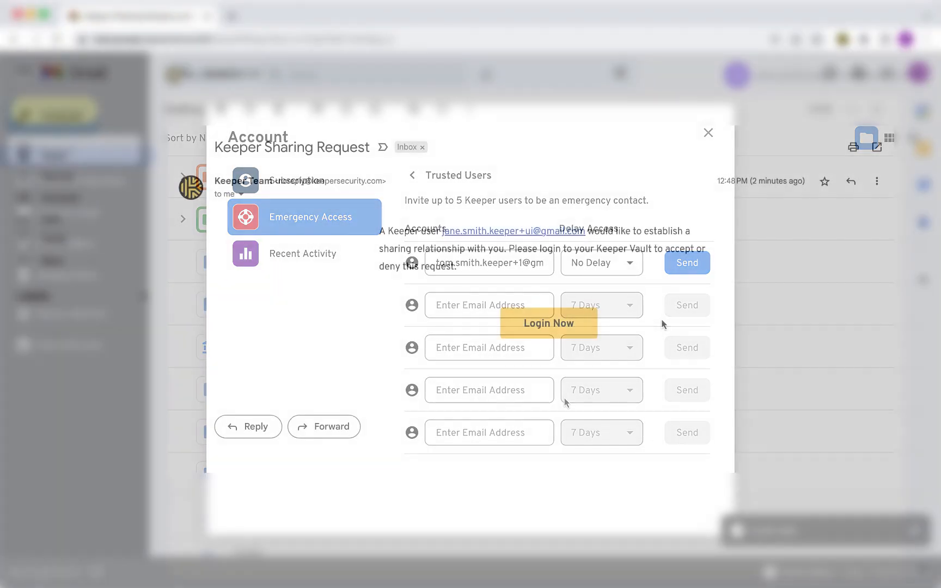
# Step: Open the Keeper Sharing Request email and follow its Login Now link
pyautogui.click(707, 132)
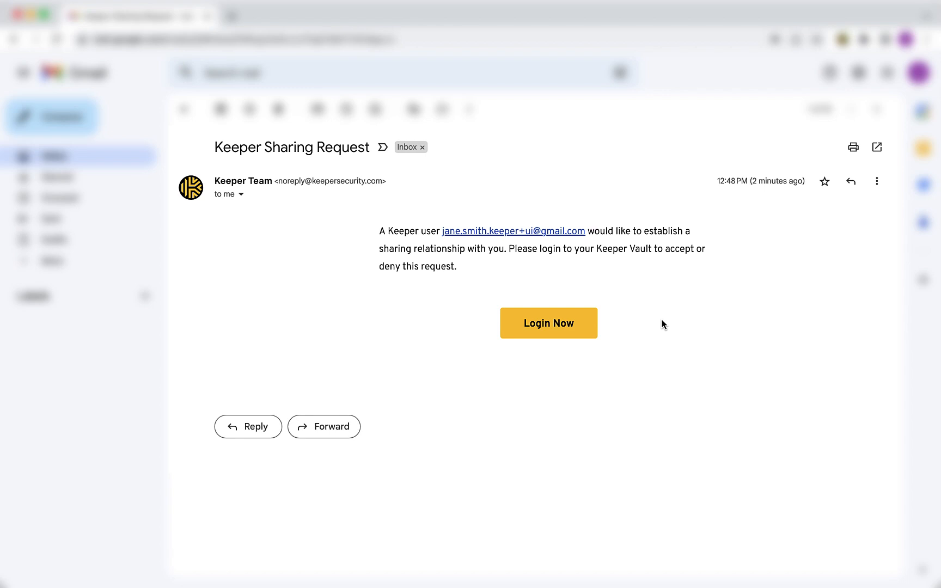
pyautogui.click(547, 323)
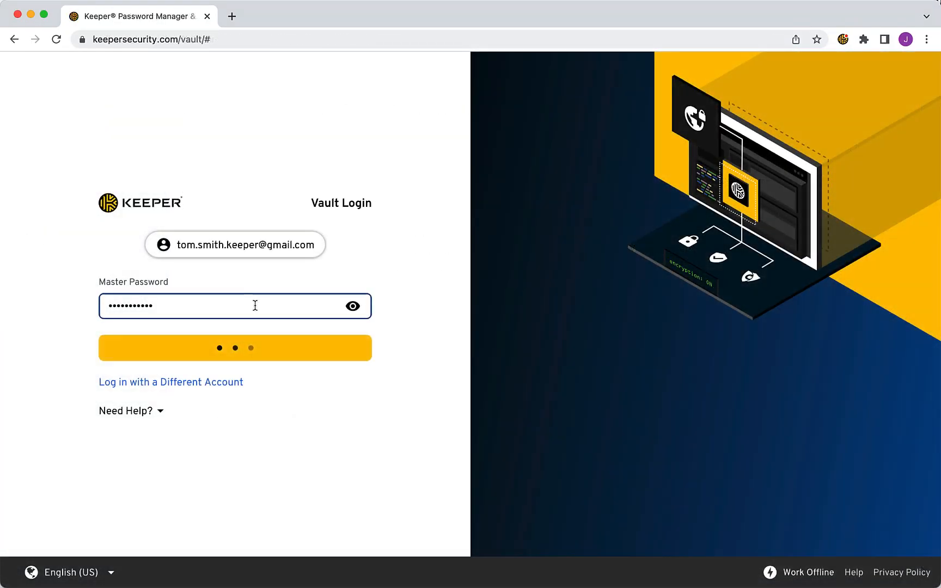
# Step: Log into the contact's vault and accept the sharing relationship request
pyautogui.click(235, 348)
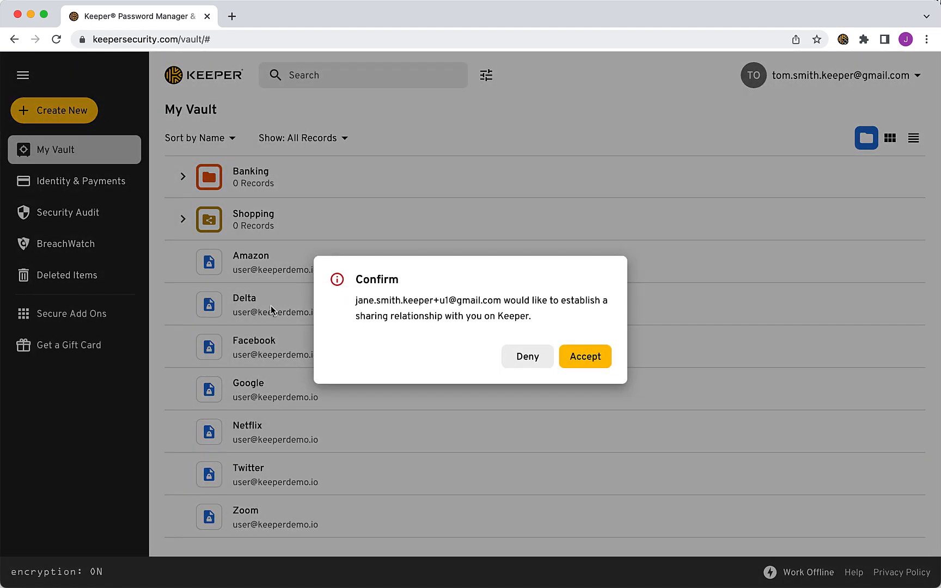
pyautogui.moveTo(483, 354)
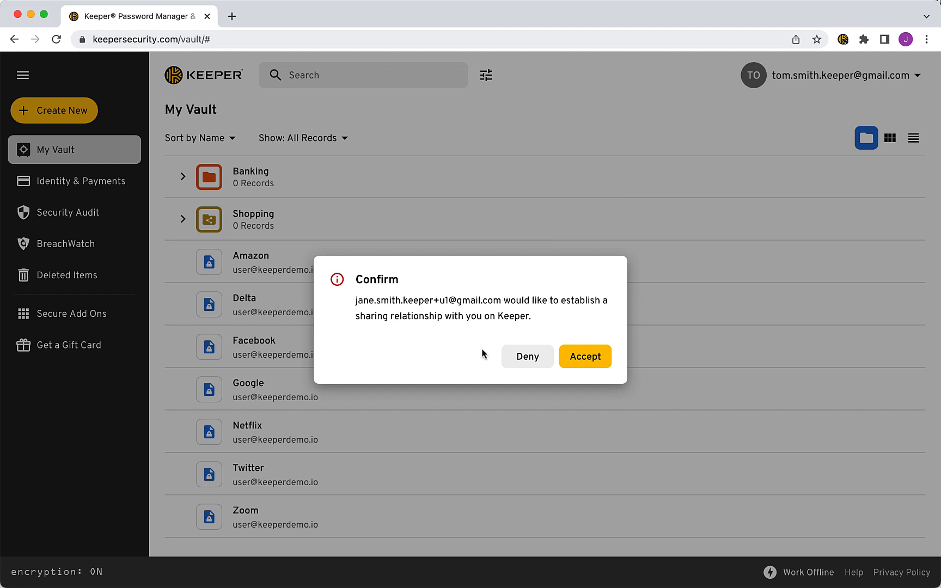
pyautogui.click(584, 356)
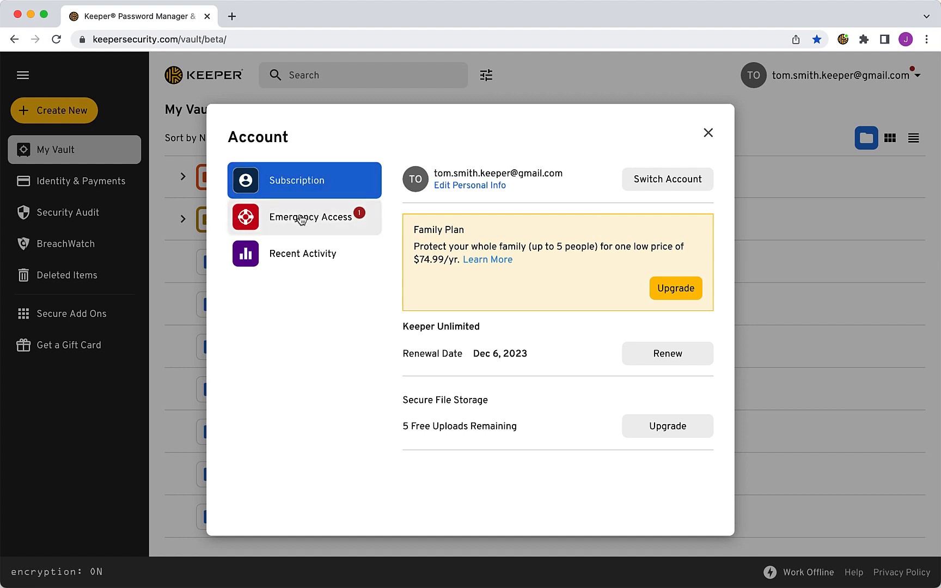
# Step: Under My Access, accept Jane's grant, request access, and log into her vault
pyautogui.click(304, 217)
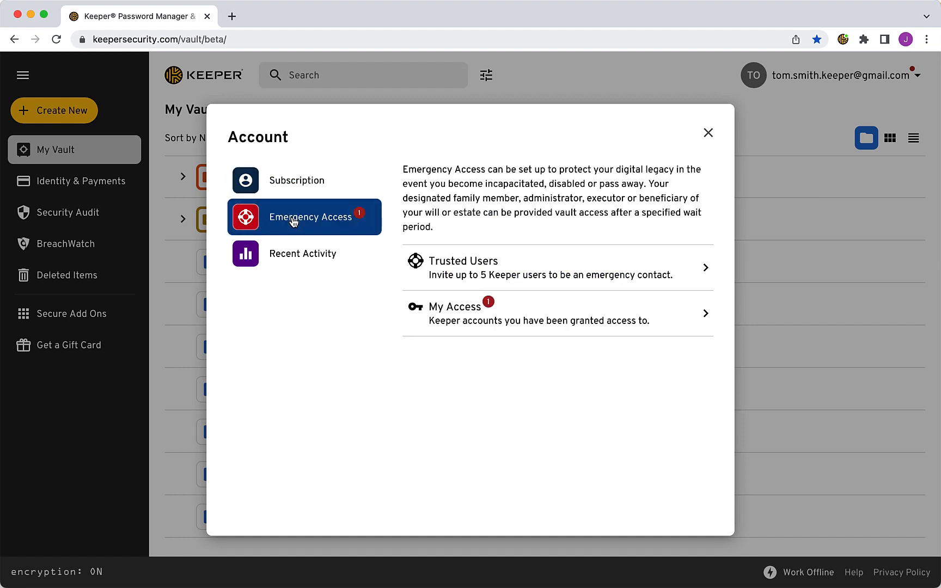
pyautogui.moveTo(540, 316)
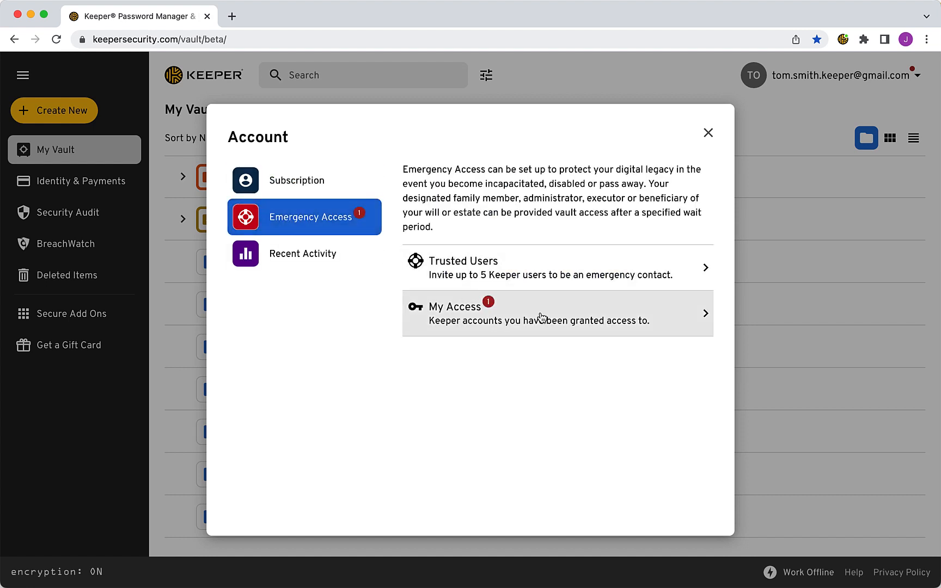
pyautogui.click(538, 312)
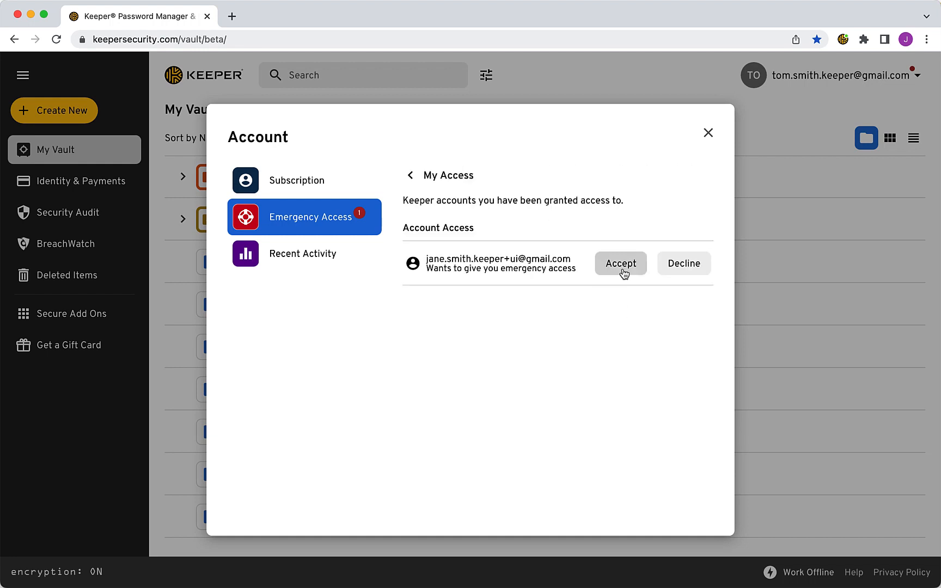
pyautogui.click(621, 263)
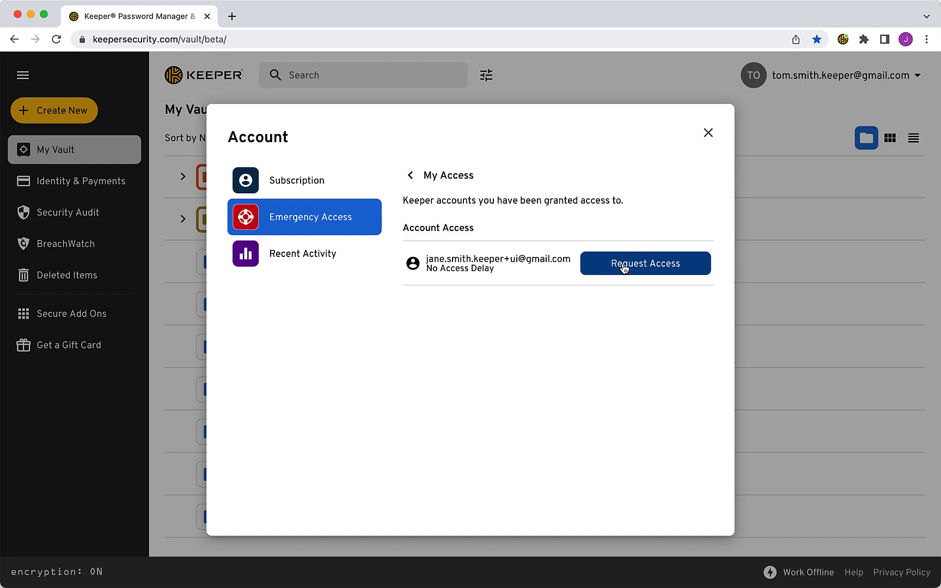
pyautogui.click(646, 263)
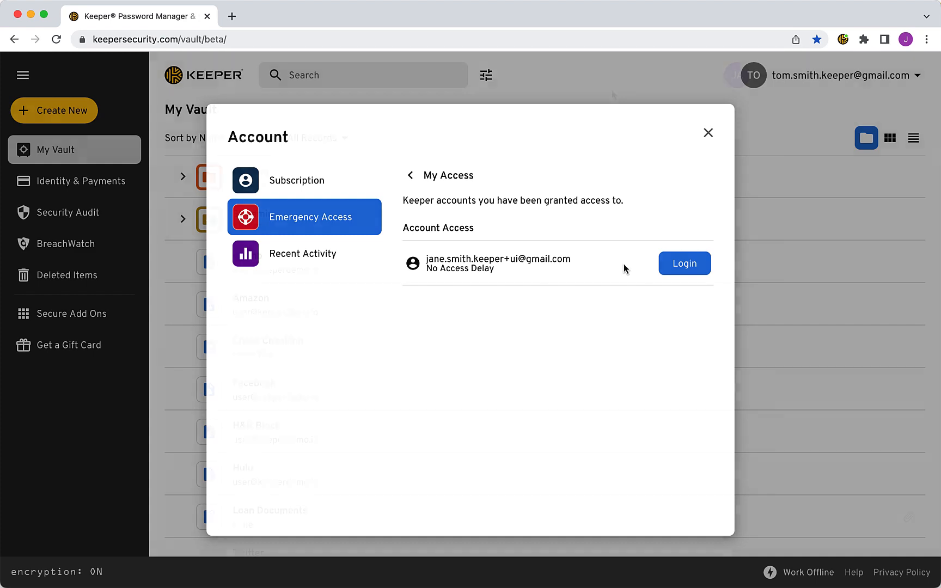
pyautogui.click(683, 263)
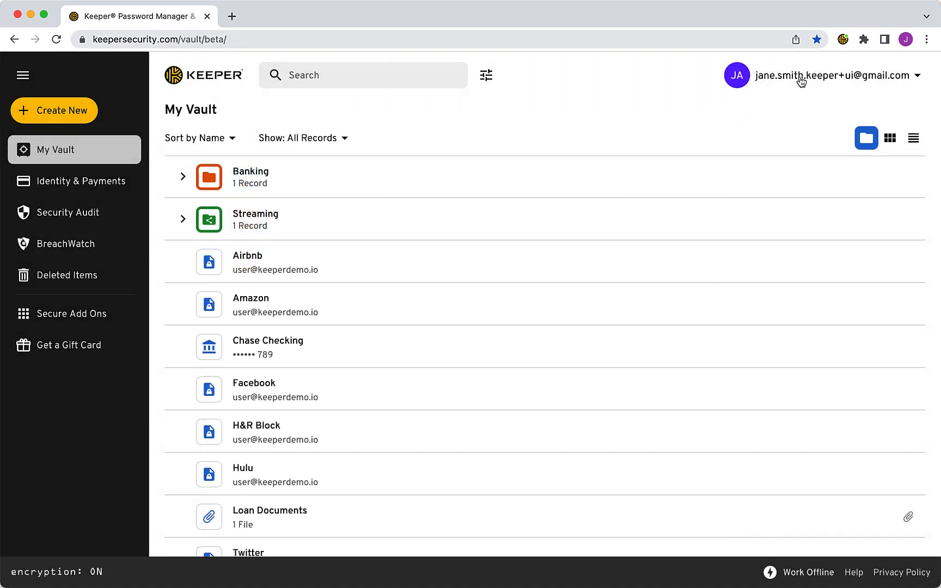
# Step: Open Account settings from the account dropdown to check Trusted Users
pyautogui.click(834, 75)
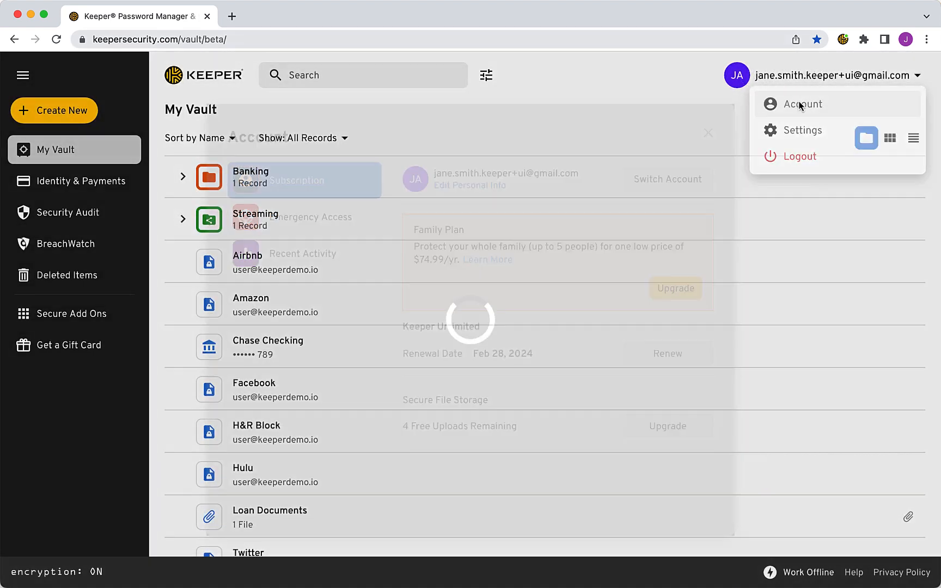
pyautogui.click(802, 104)
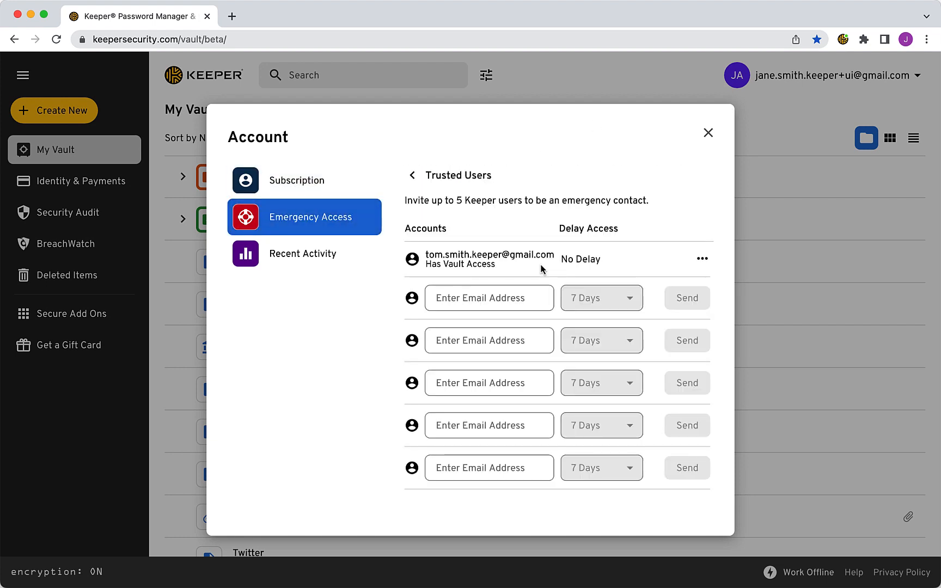
pyautogui.moveTo(701, 259)
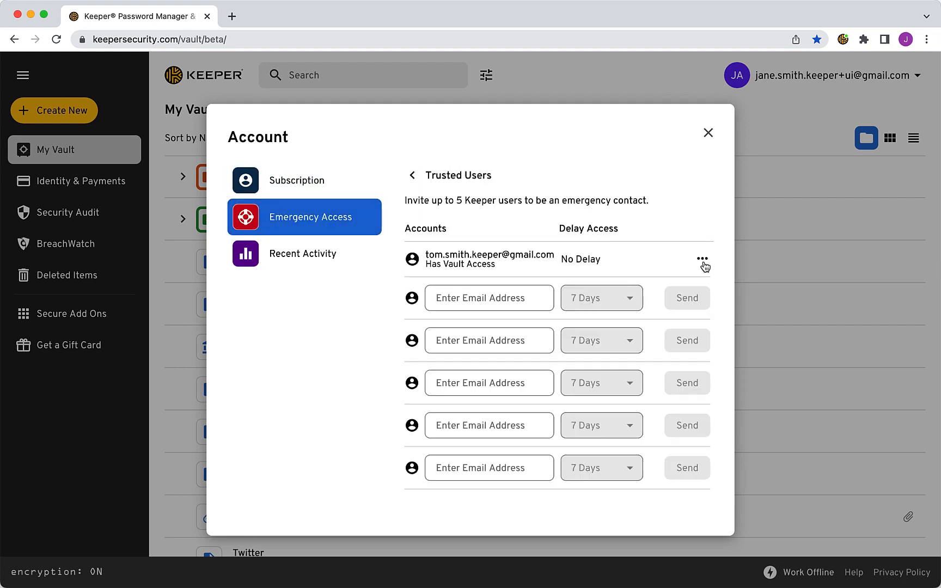